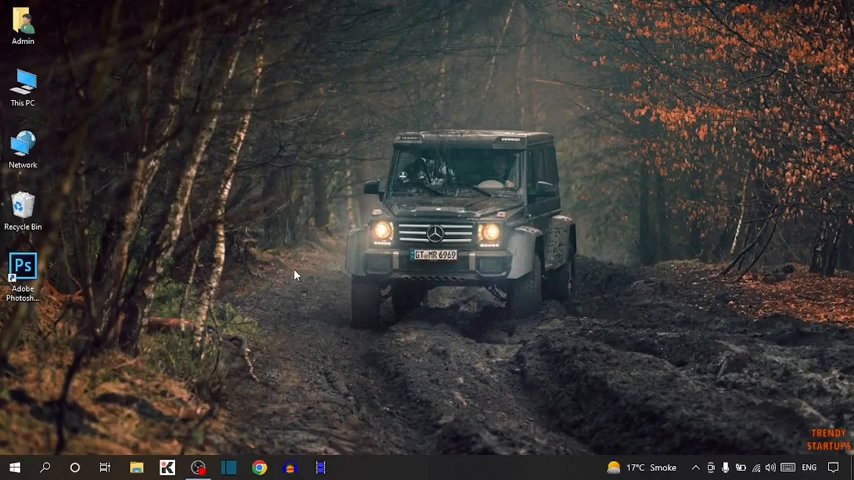
mouse_move(353, 237)
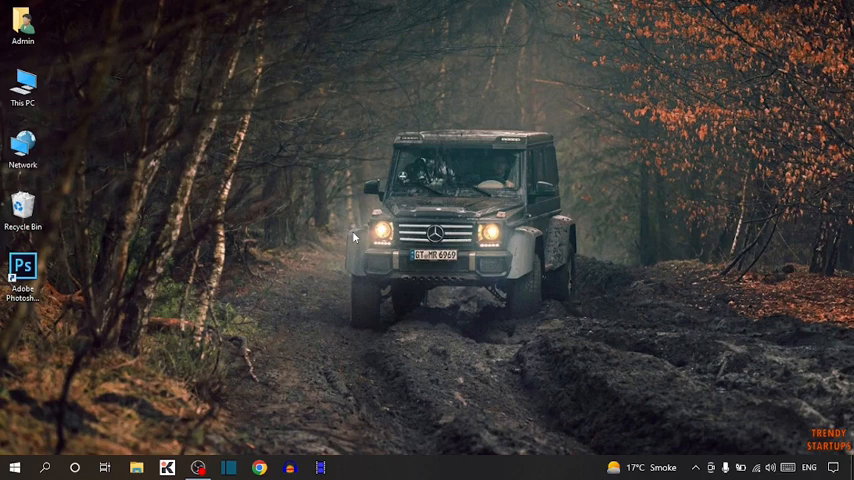
mouse_move(355, 230)
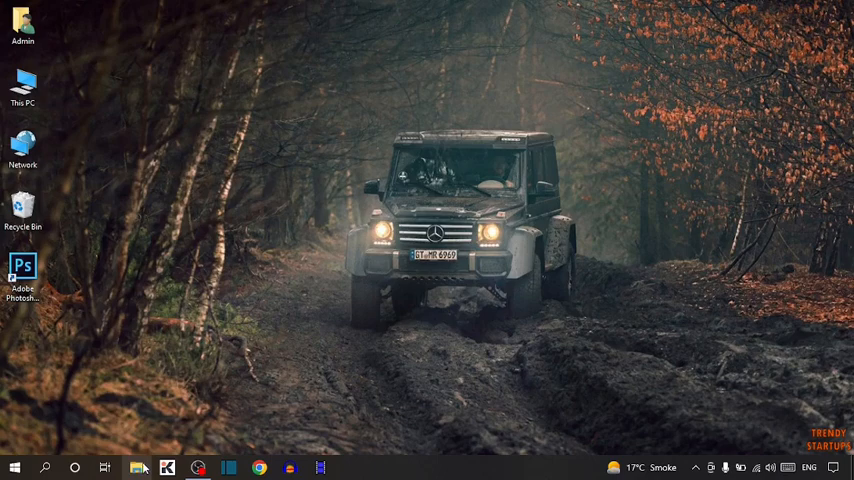
Step: Open the Pictures folder and view the original résumé PDF's properties
click(137, 467)
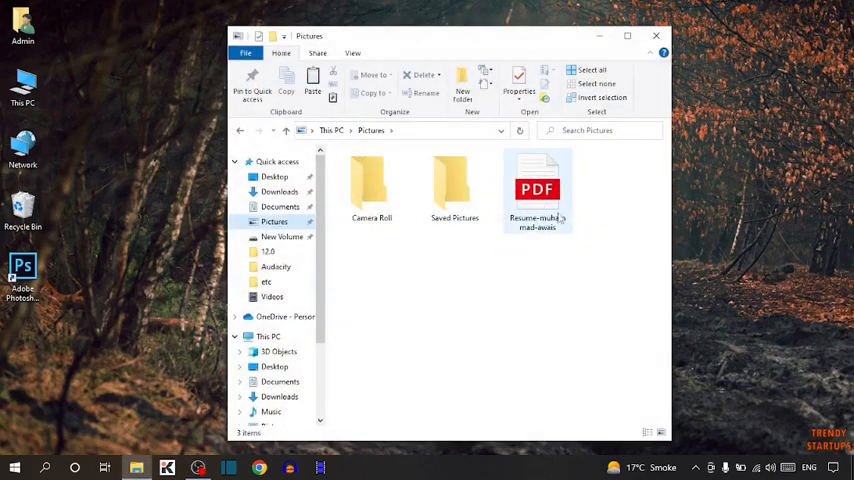
right_click(537, 190)
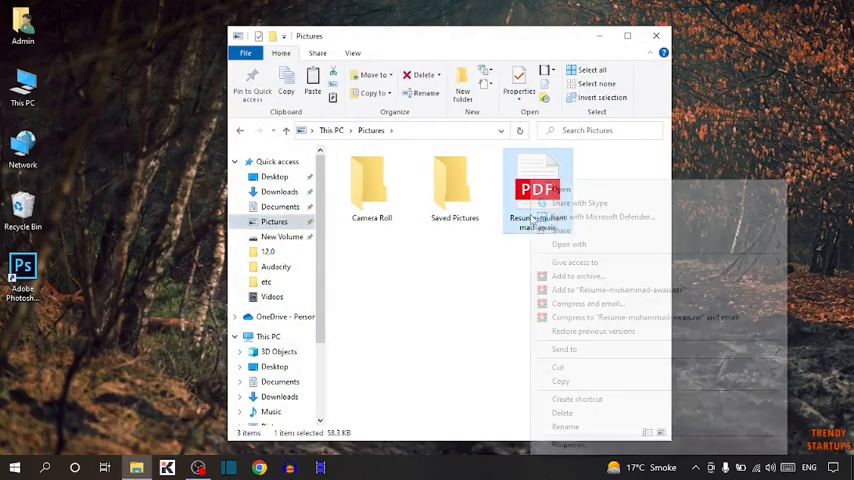
click(568, 444)
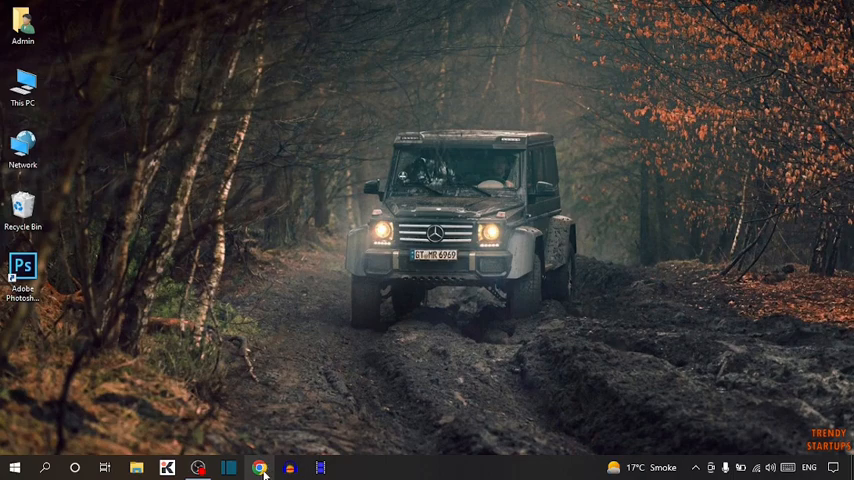
Step: In Chrome, search Google for 'i love pdf' and open the iLovePDF site
click(259, 467)
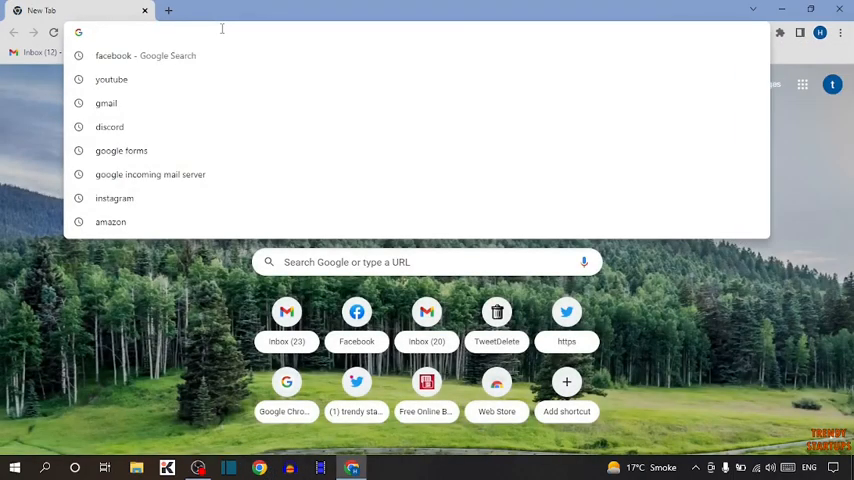
text(i love pdf)
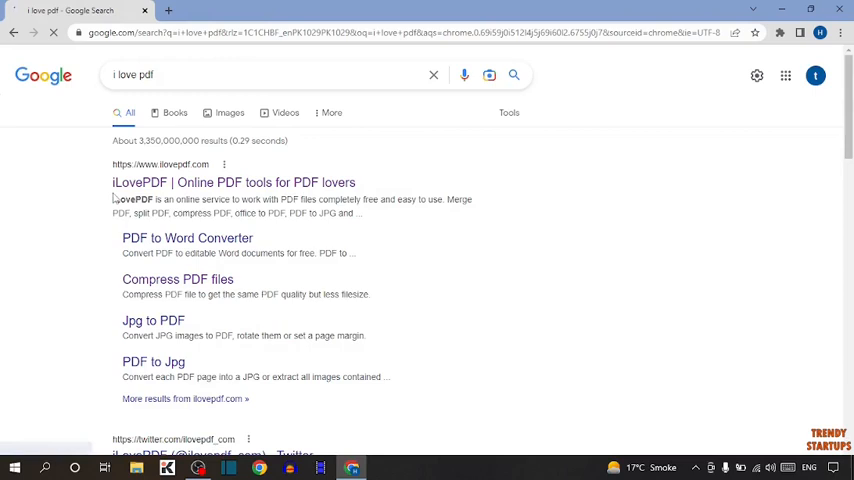
click(233, 182)
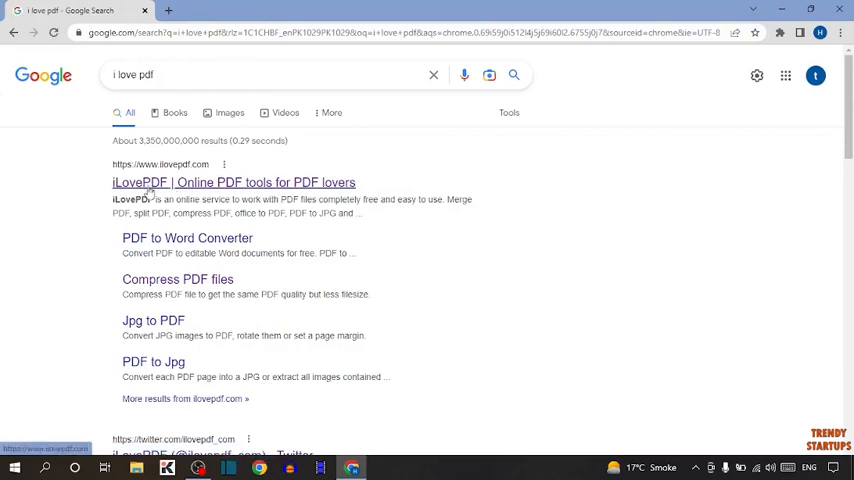
click(233, 182)
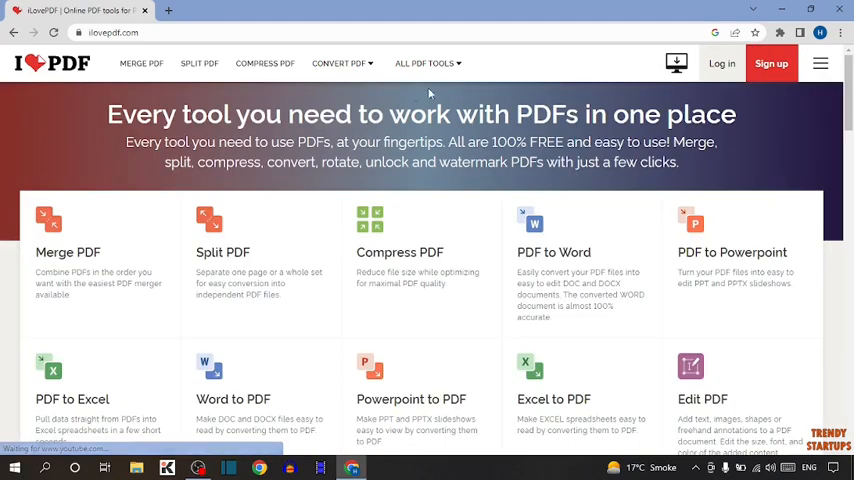
mouse_move(141, 67)
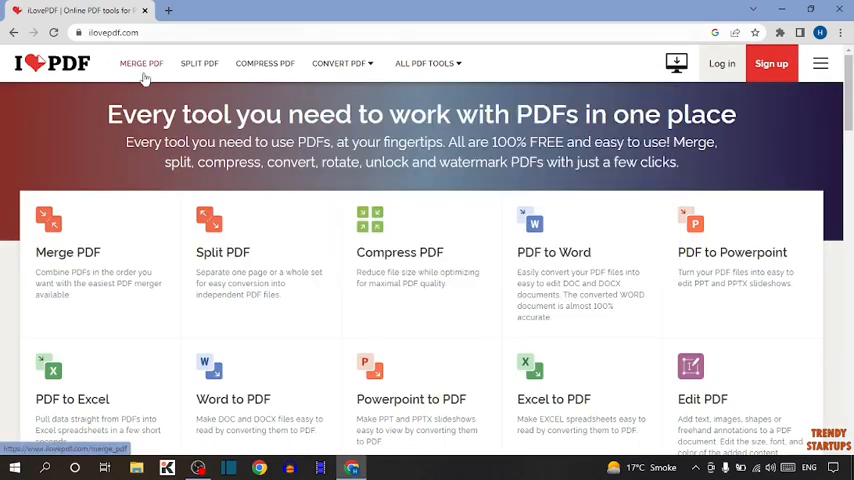
mouse_move(251, 78)
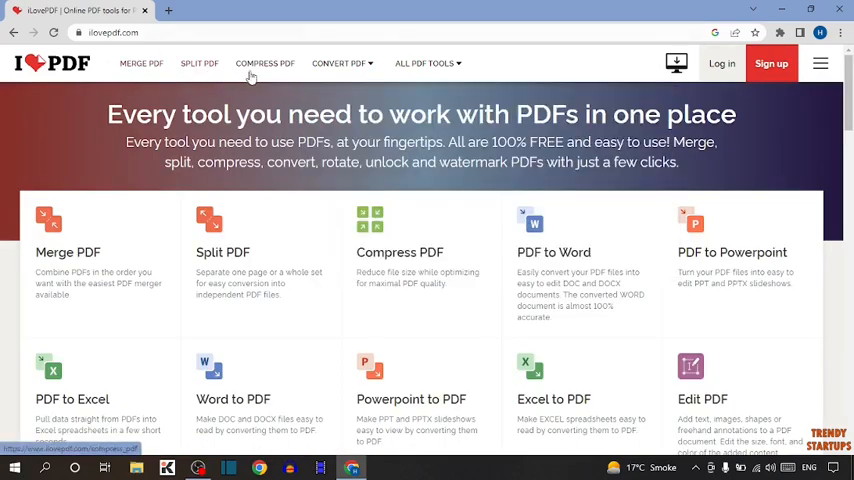
Step: Open iLovePDF's Compress PDF tool and select the résumé PDF for upload
click(339, 63)
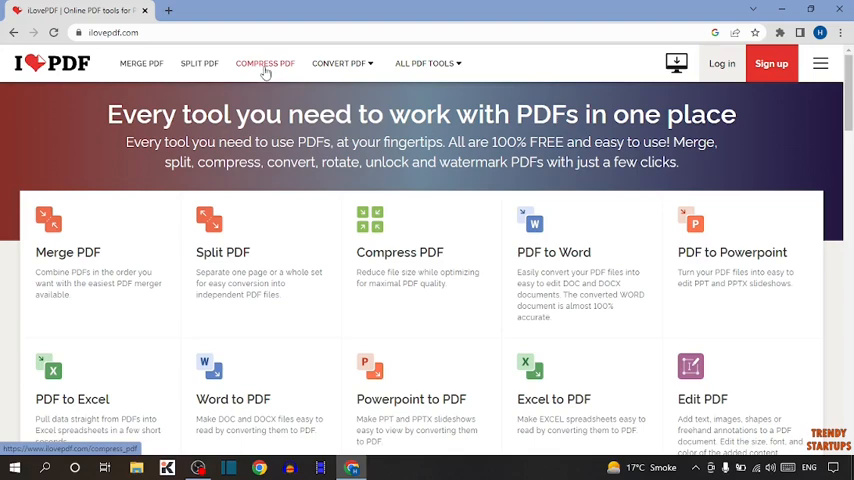
click(265, 63)
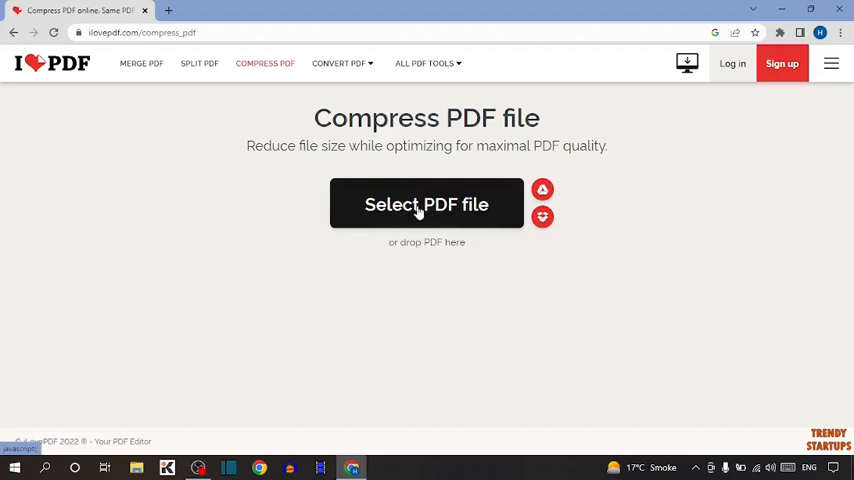
mouse_move(305, 381)
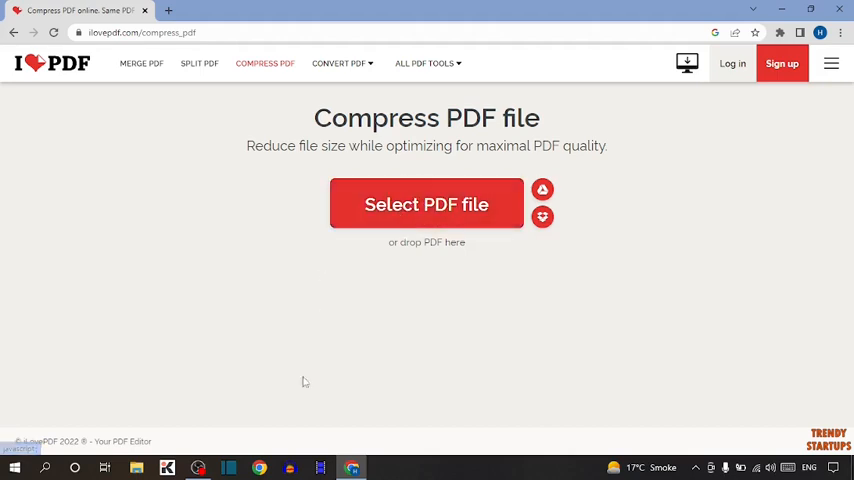
click(426, 204)
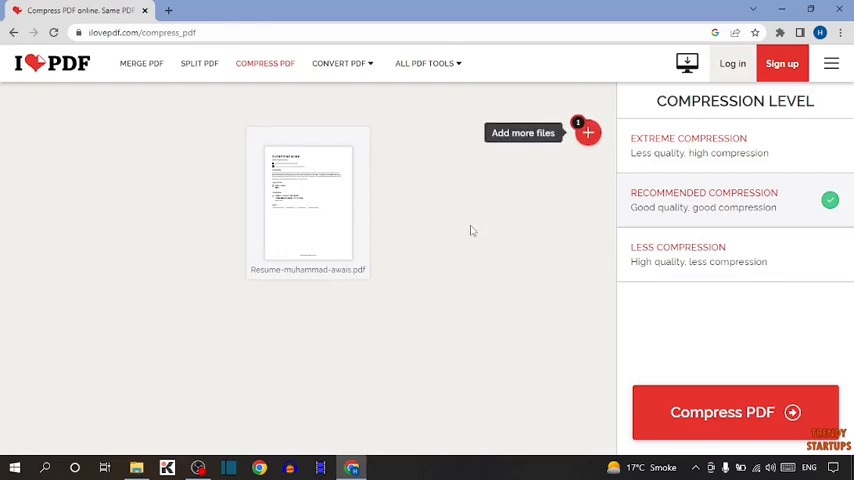
mouse_move(684, 151)
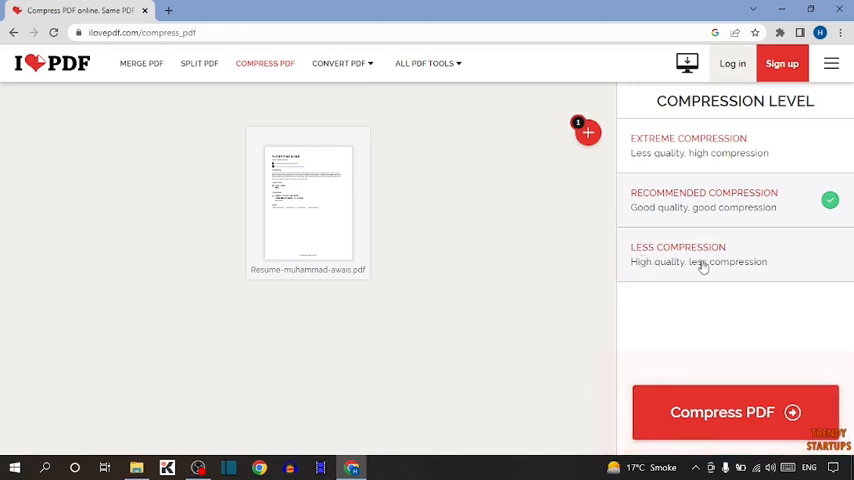
mouse_move(725, 231)
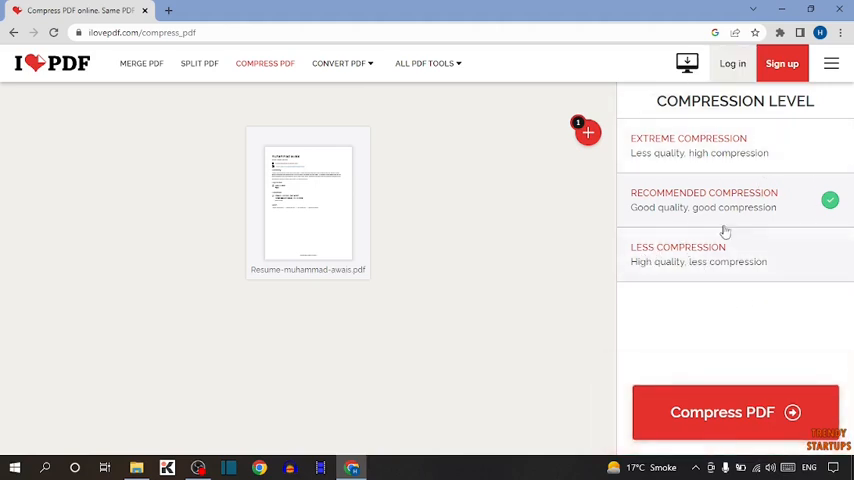
Step: Compress the résumé with Recommended Compression, reducing 58.38 KB to 39.53 KB
click(688, 145)
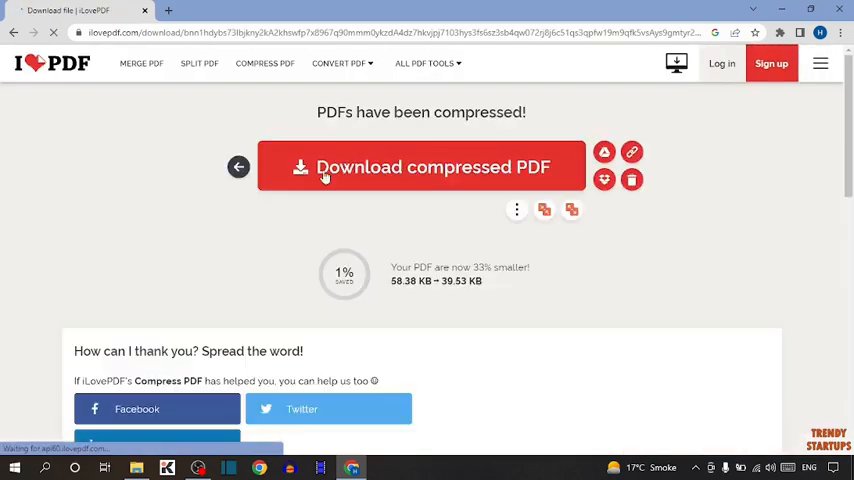
Step: Download the compressed résumé, compress it again, and download the second copy
click(420, 167)
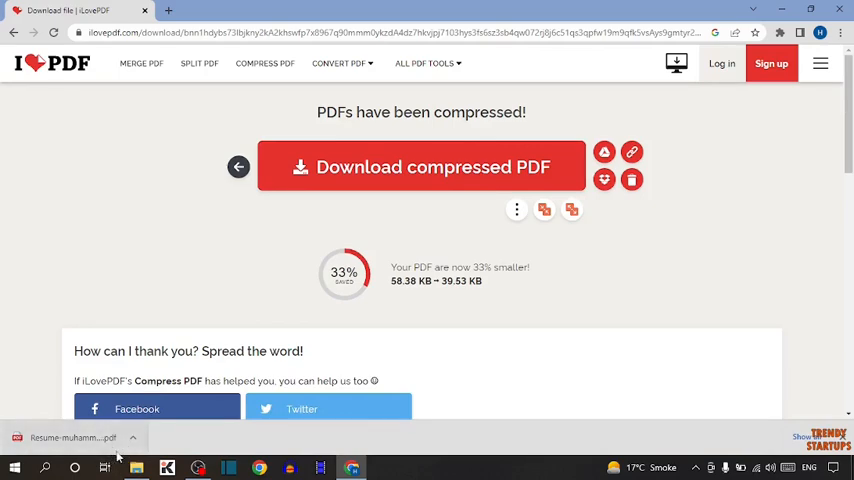
click(237, 167)
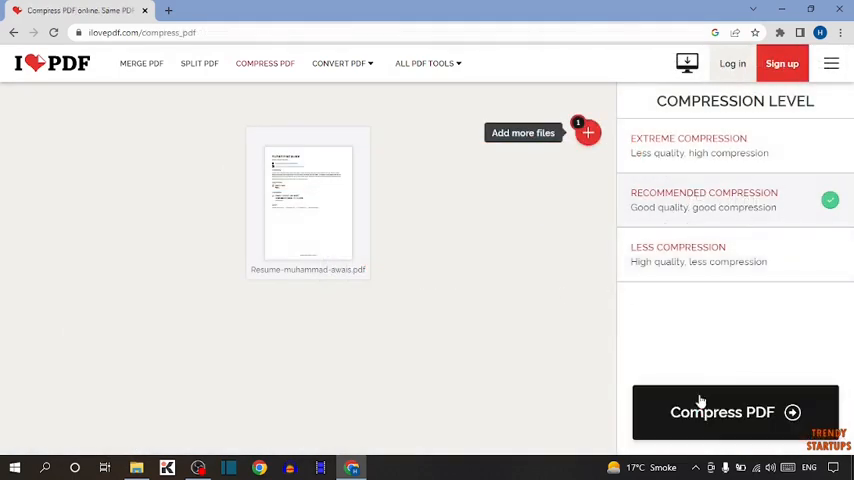
click(735, 412)
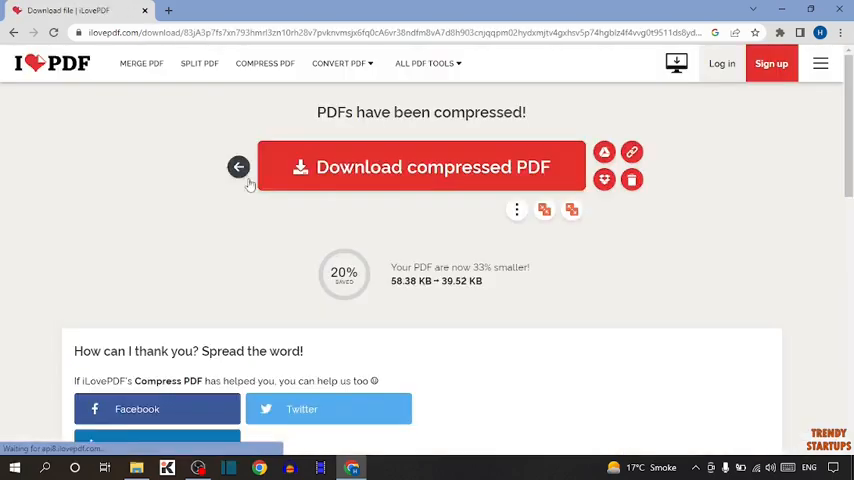
click(420, 166)
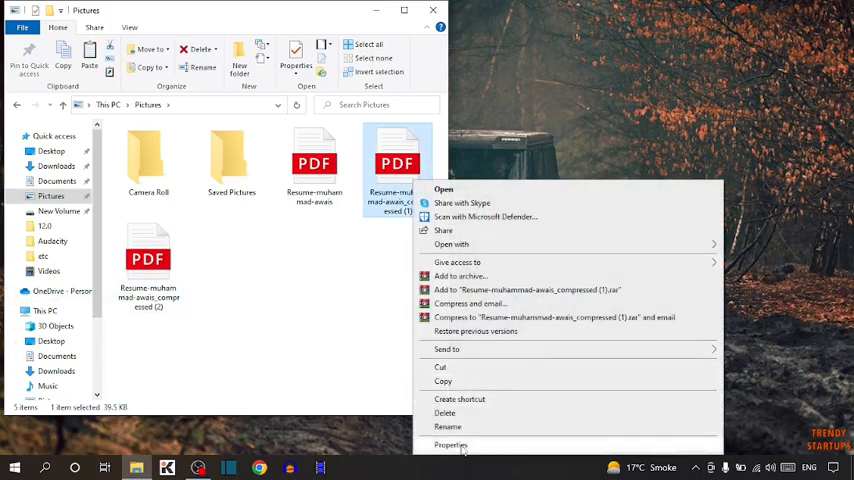
Step: Check the first compressed copy's size, then open the original résumé's 58.3 KB properties
click(450, 445)
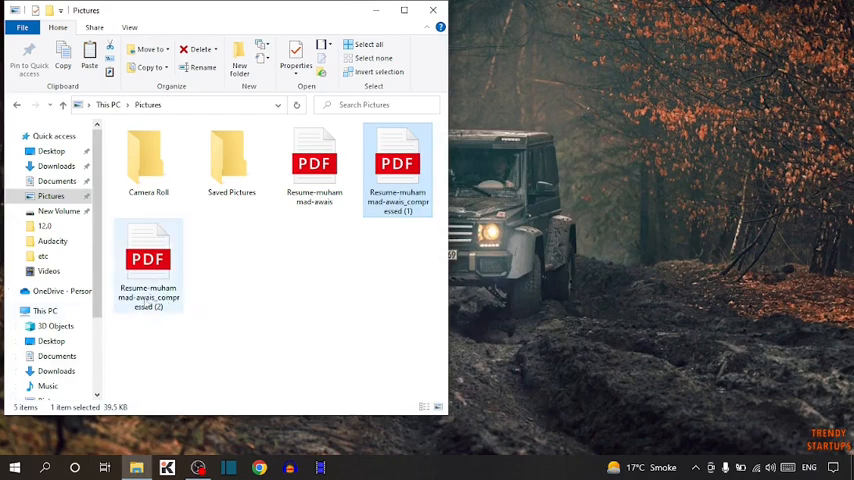
click(148, 263)
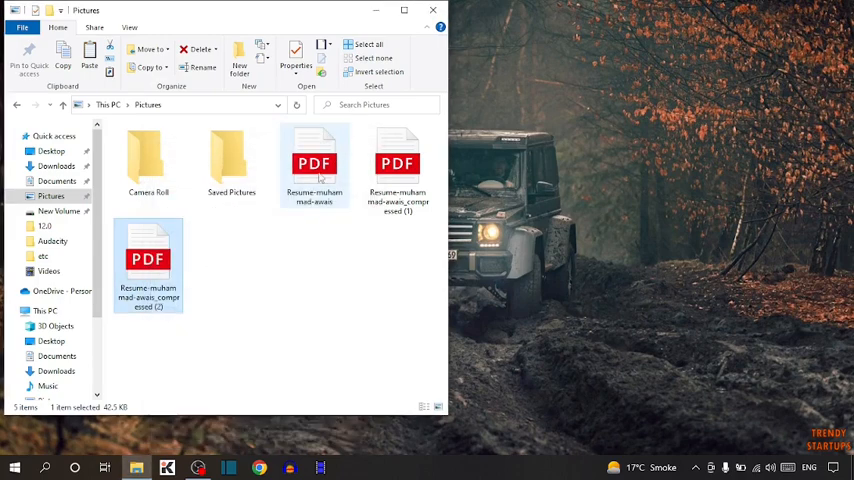
right_click(314, 163)
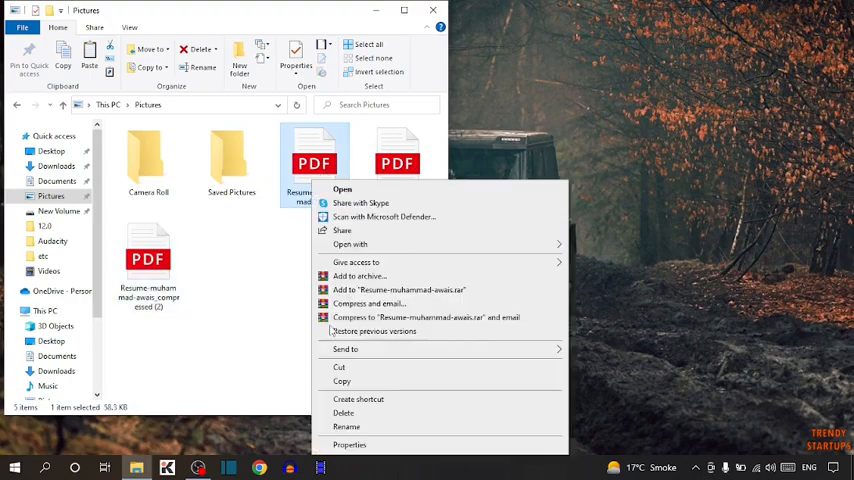
click(350, 445)
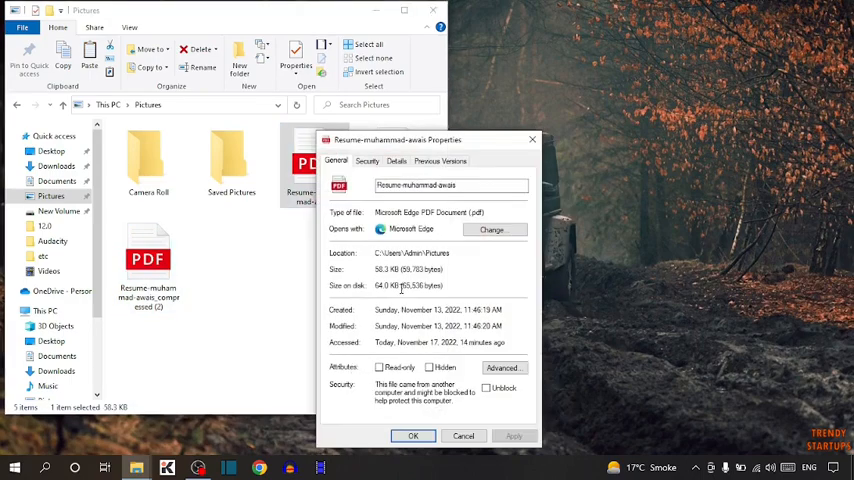